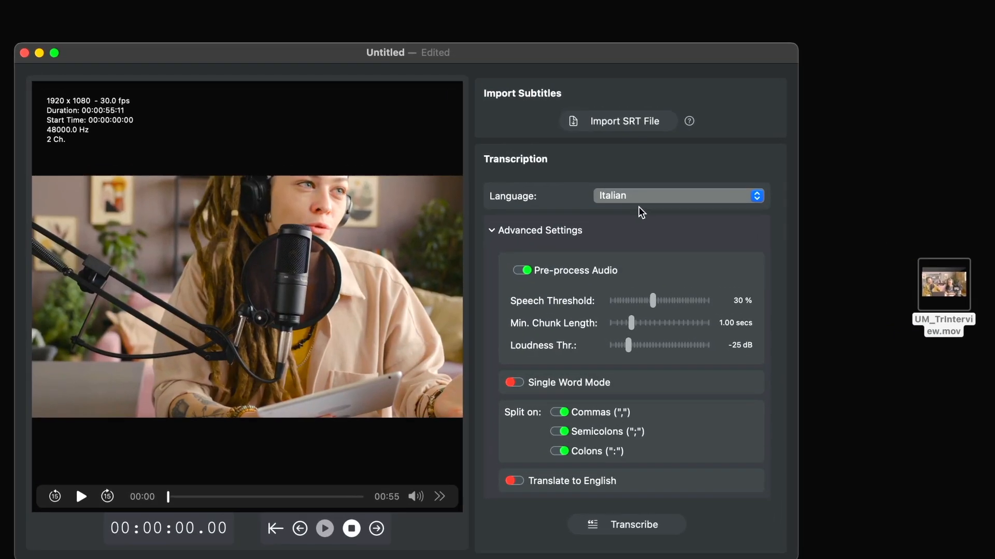
Step: Transcribe the interview video with English as the transcription language
left_click(676, 196)
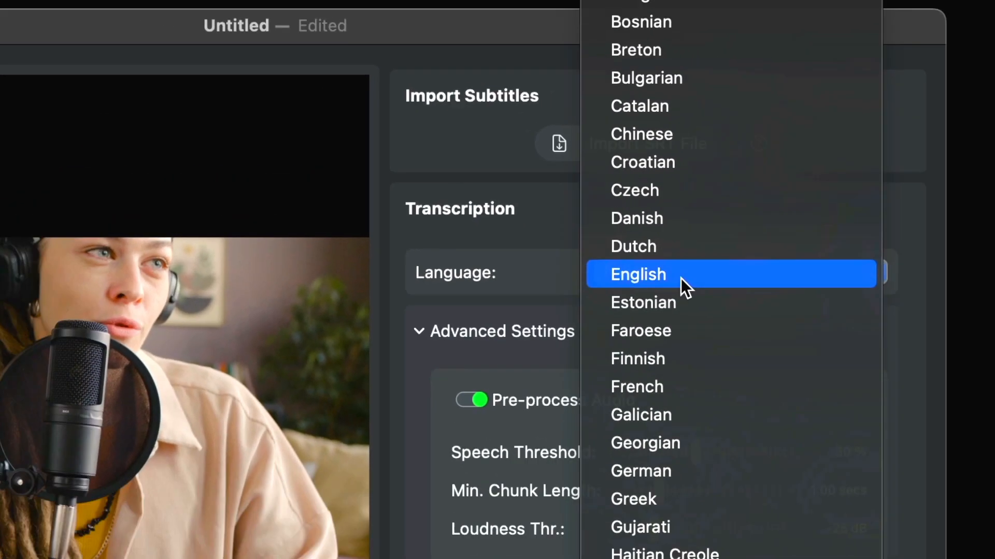
left_click(637, 273)
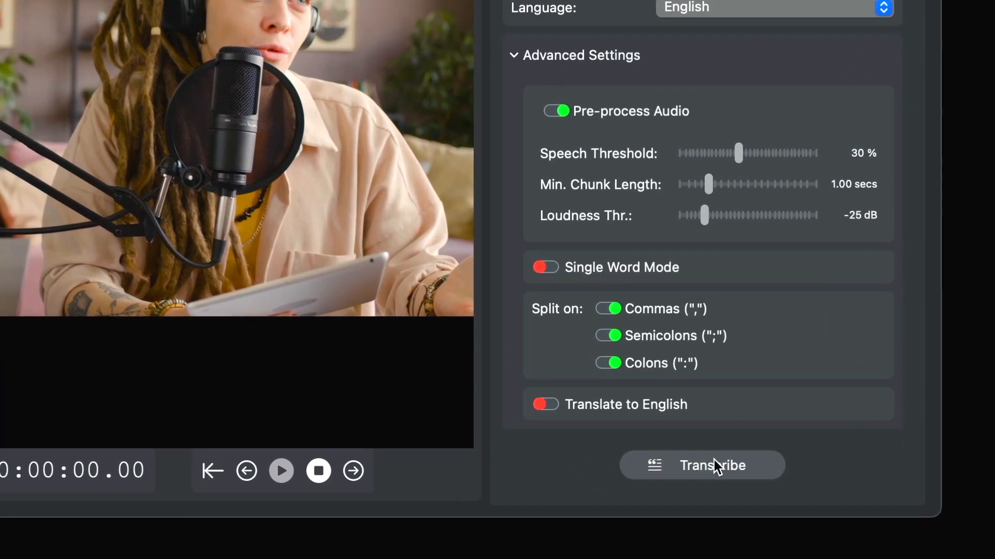
left_click(702, 465)
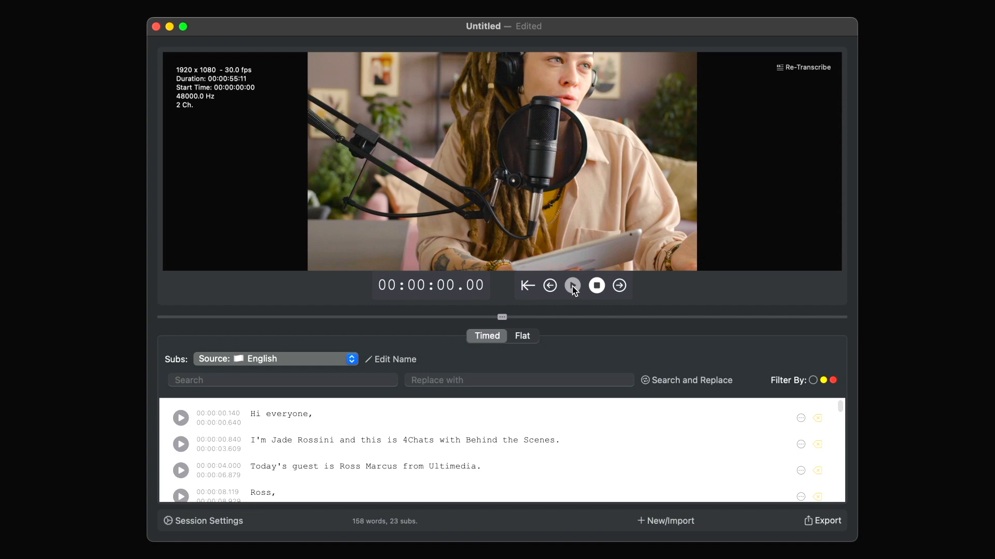
Step: Play the interview and correct the Ross line to end with "Ulti.Media?"
left_click(572, 286)
type(" what do you do at Ulti.")
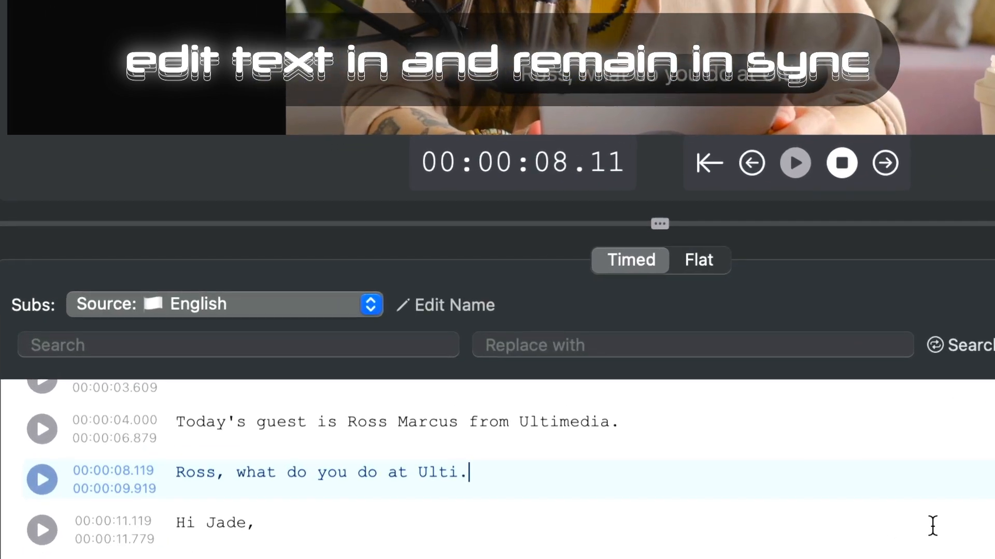
type("Media?")
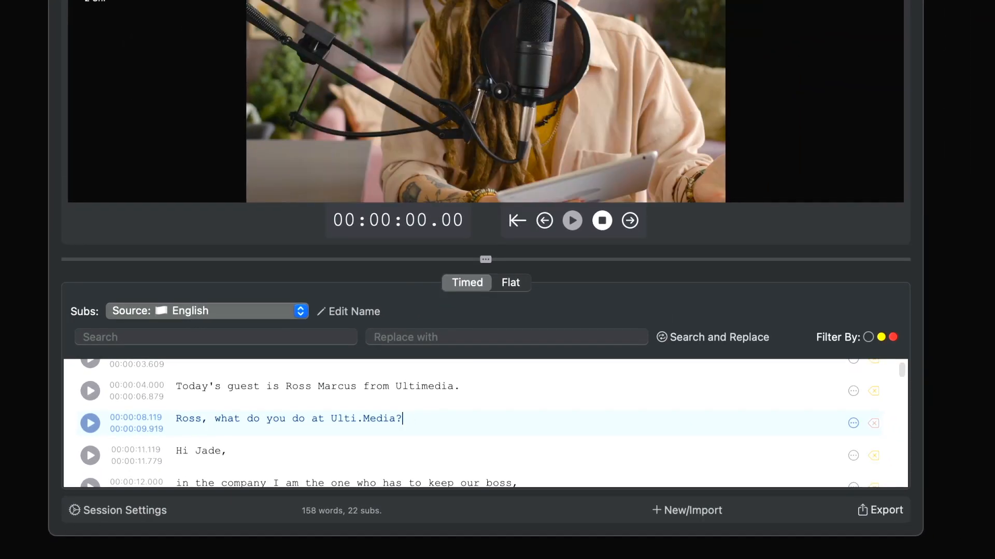
Step: Export the subtitles as UM_TrInterview.srt to the Desktop
left_click(878, 510)
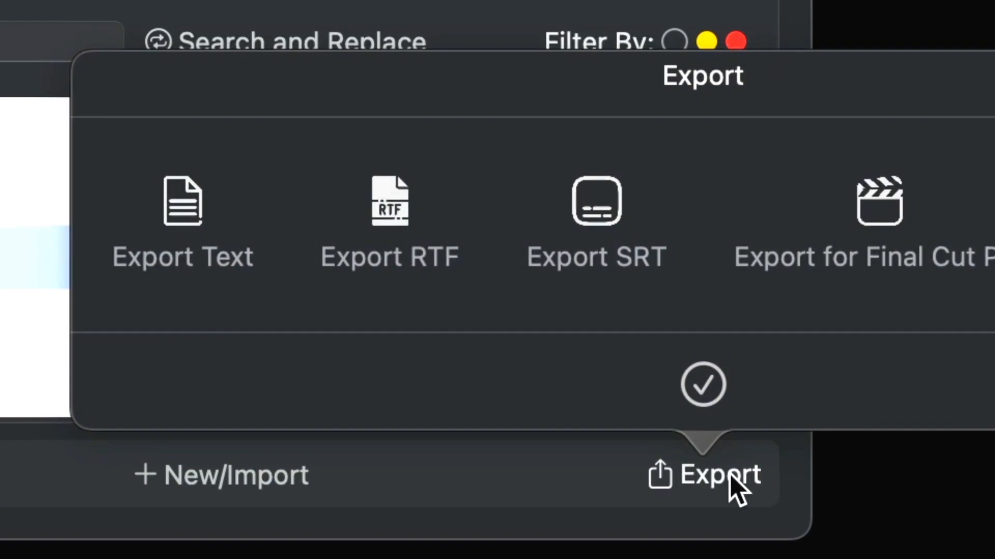
left_click(595, 203)
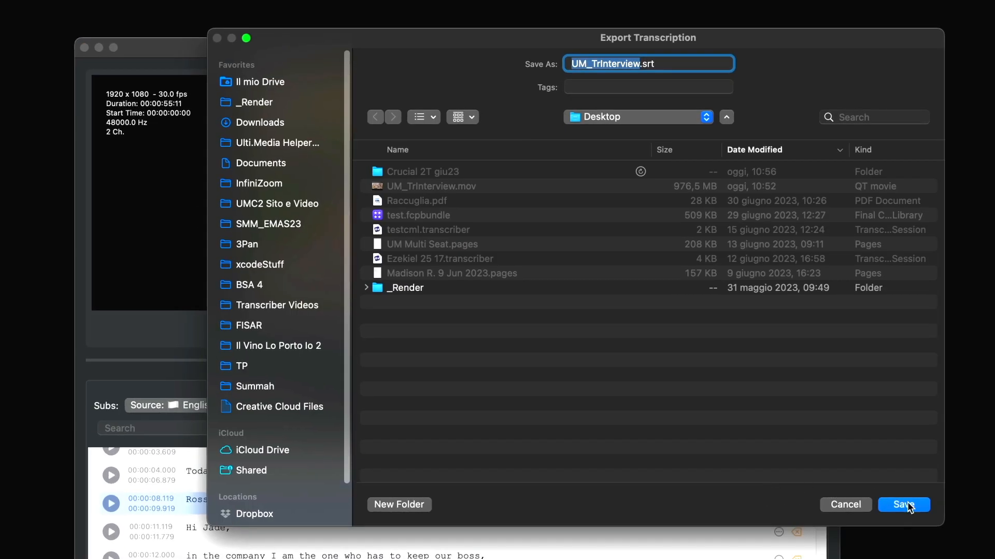
left_click(903, 504)
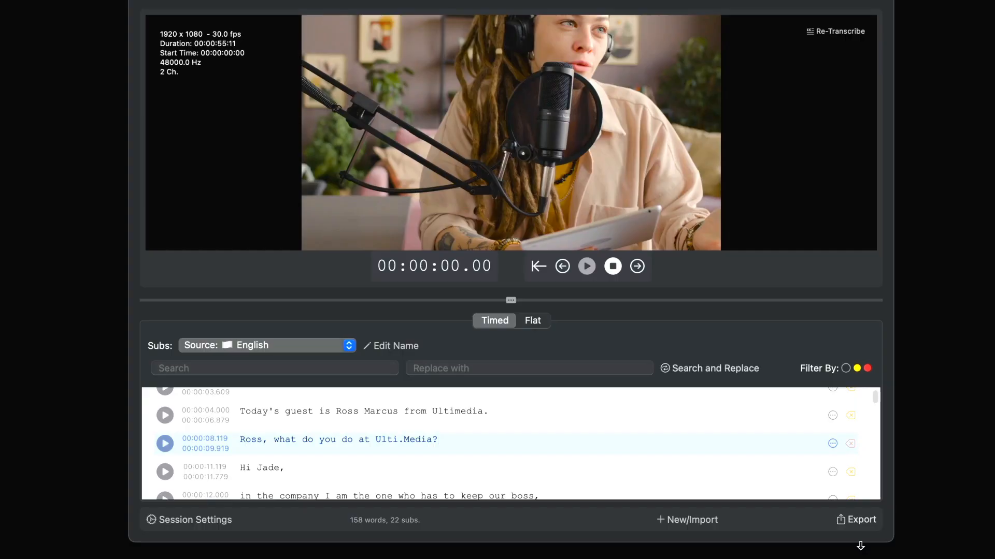
left_click(855, 519)
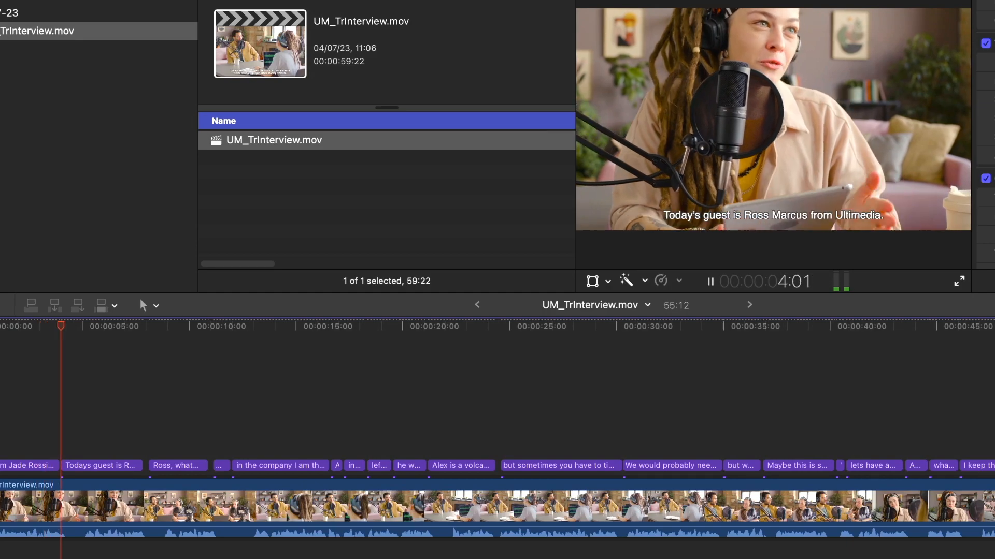
Step: Play back the captioned interview in the Final Cut Pro timeline
left_click(508, 254)
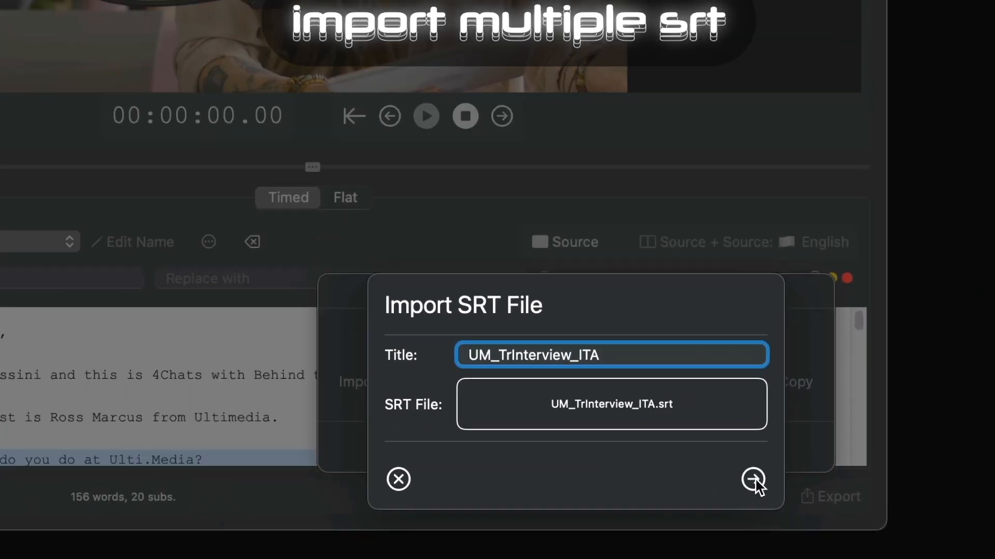
Step: Import UM_TrInterview_ITA.srt as an additional Italian subtitle track
left_click(753, 478)
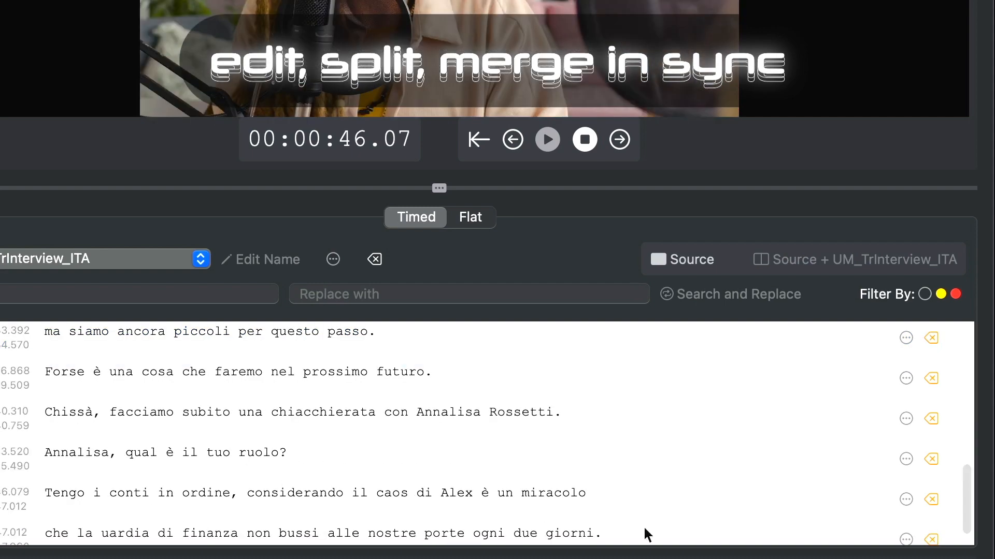
left_click(906, 500)
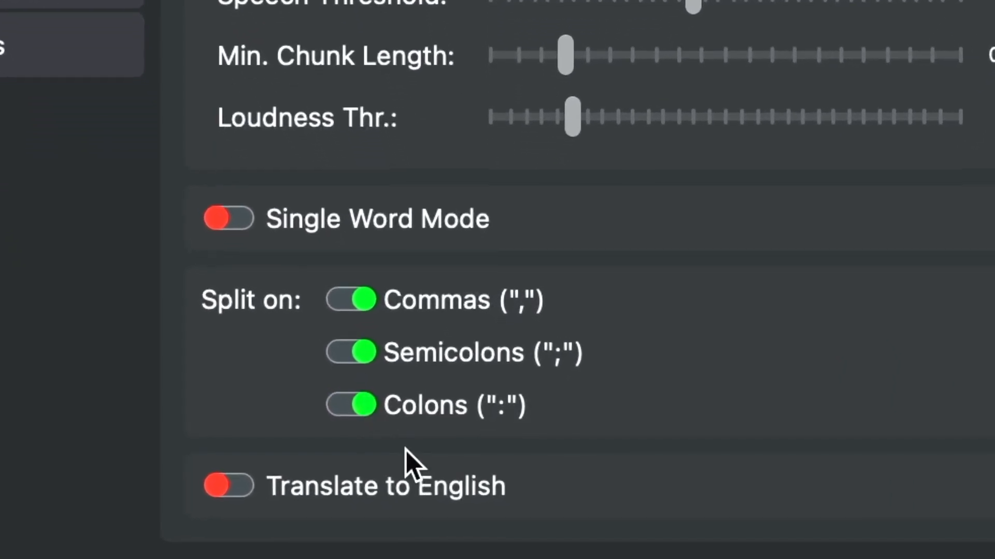
Step: Enable Translate to English and show the subtitle settings: 2 lines, 80 characters per line
left_click(227, 485)
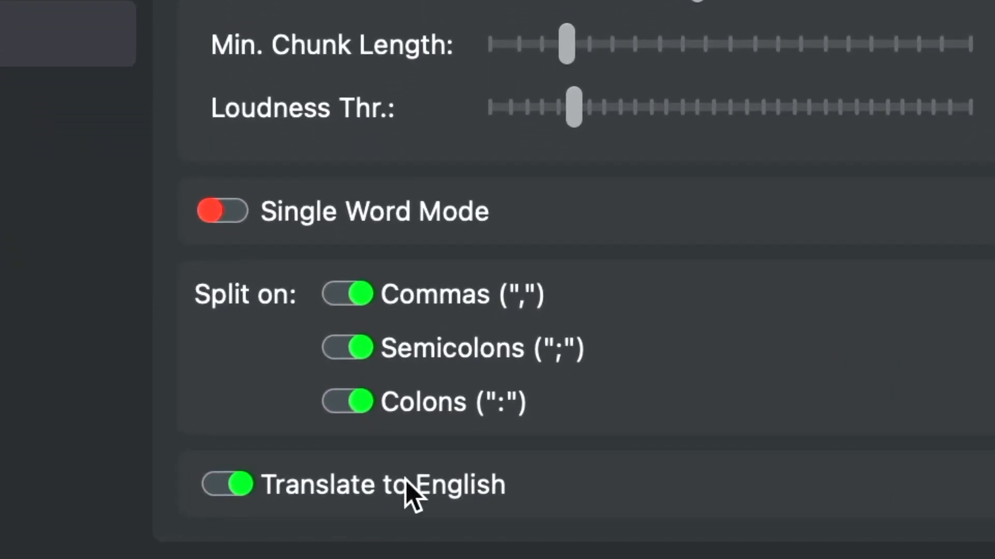
left_click(96, 201)
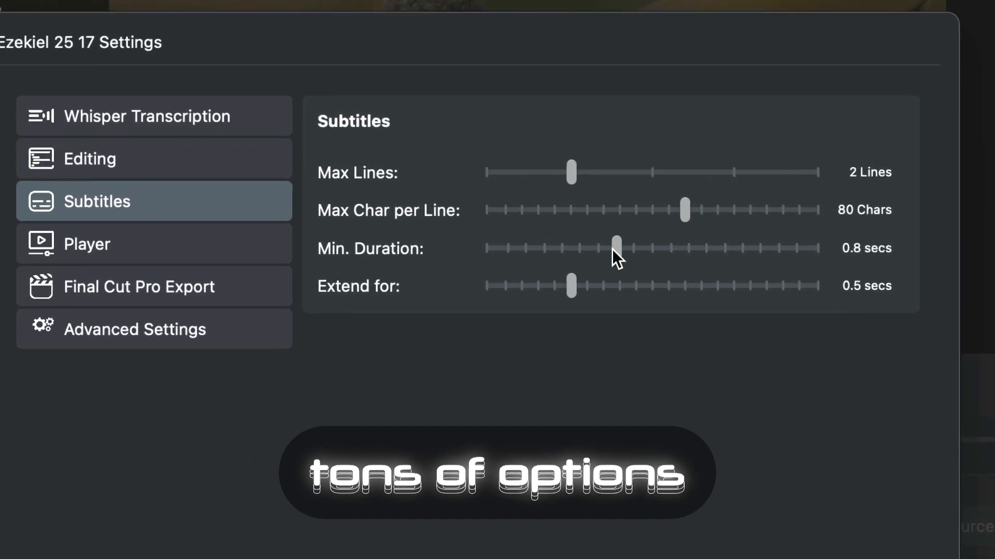